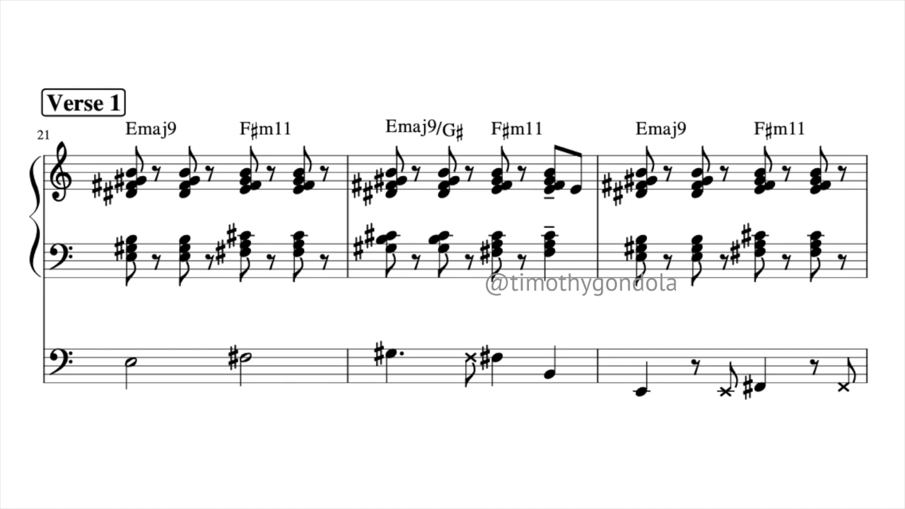
scroll(down, 3)
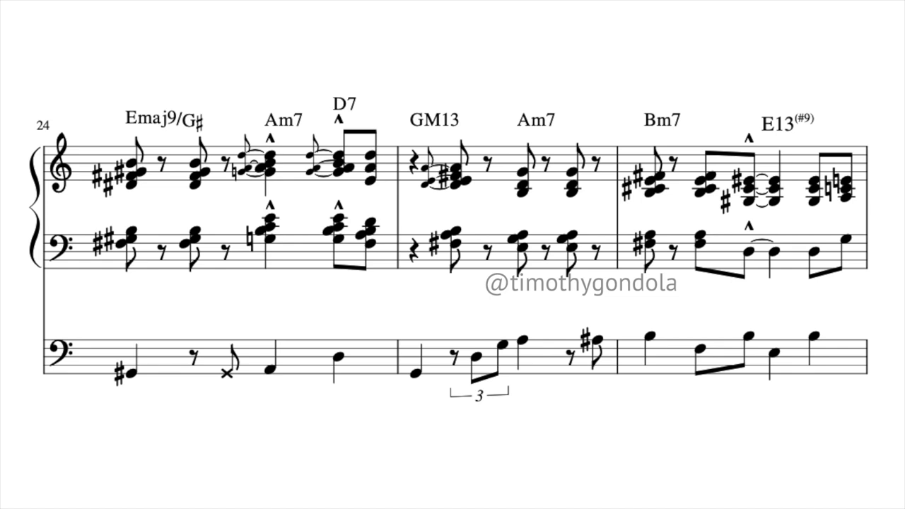
scroll(down, 3)
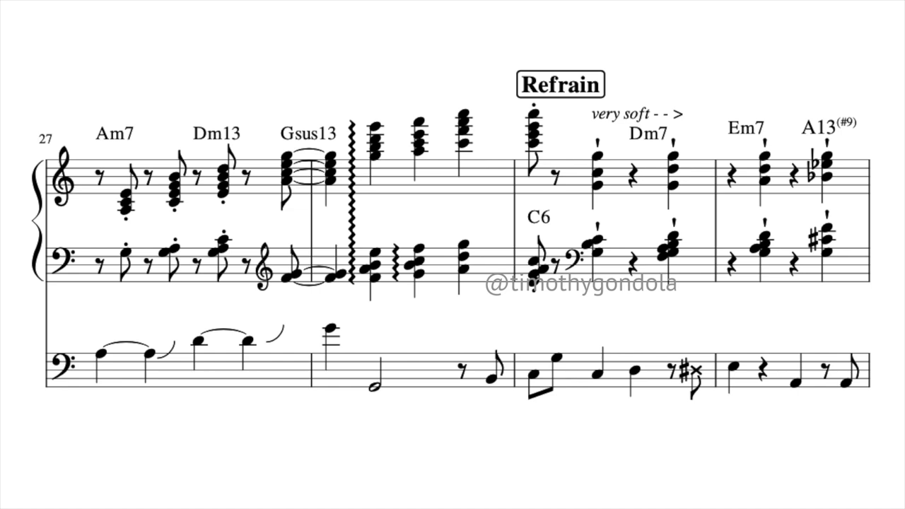
scroll(down, 3)
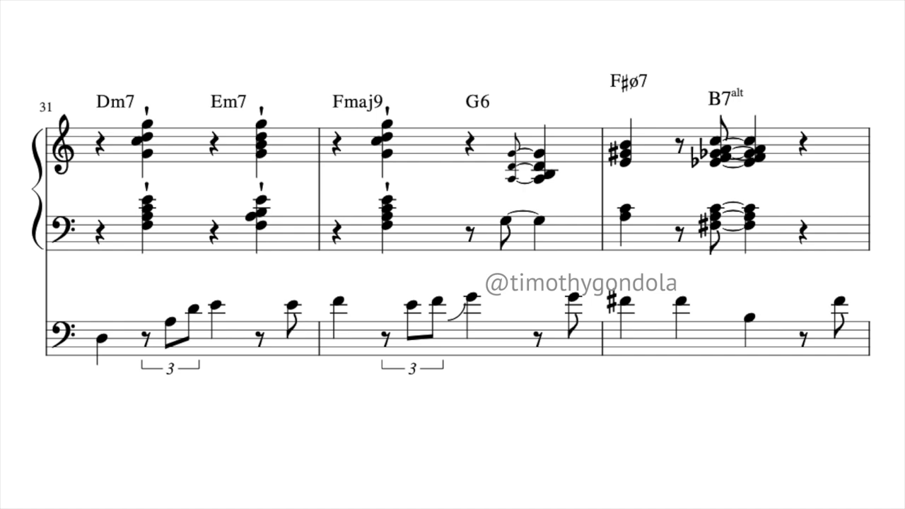
scroll(down, 3)
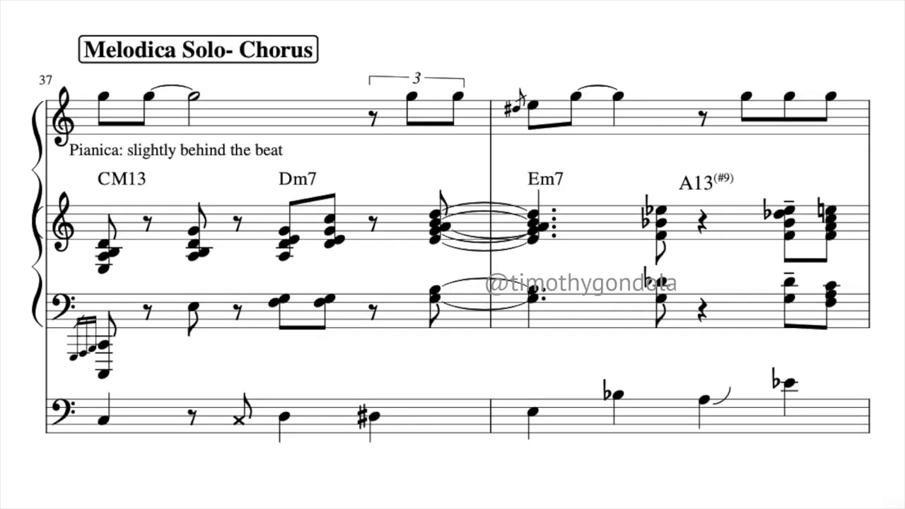
scroll(down, 3)
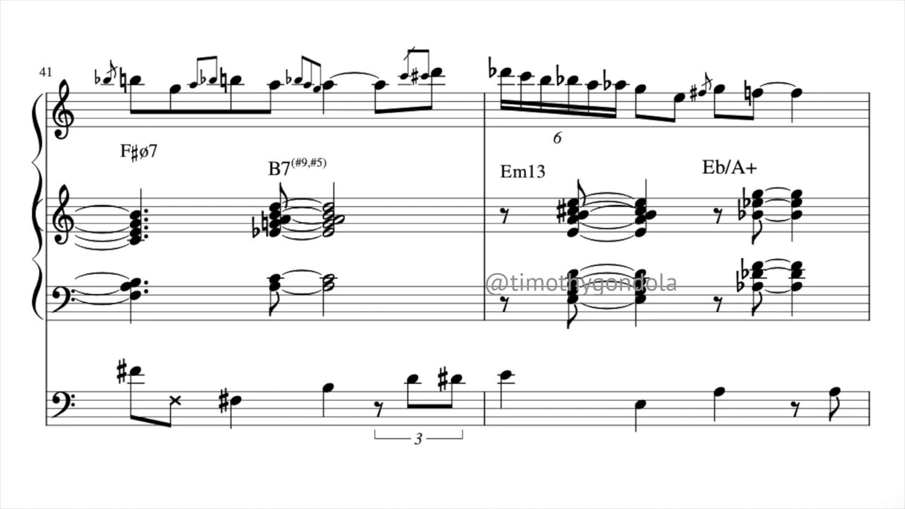
scroll(down, 3)
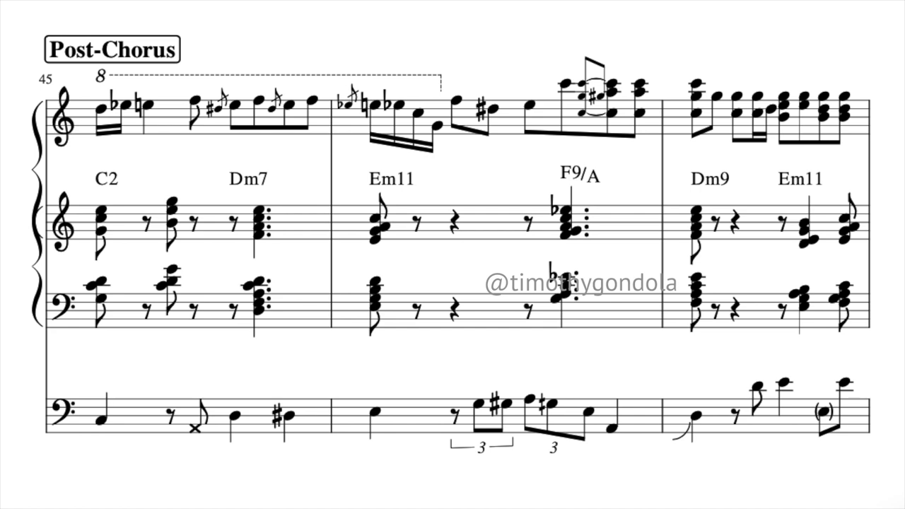
scroll(down, 3)
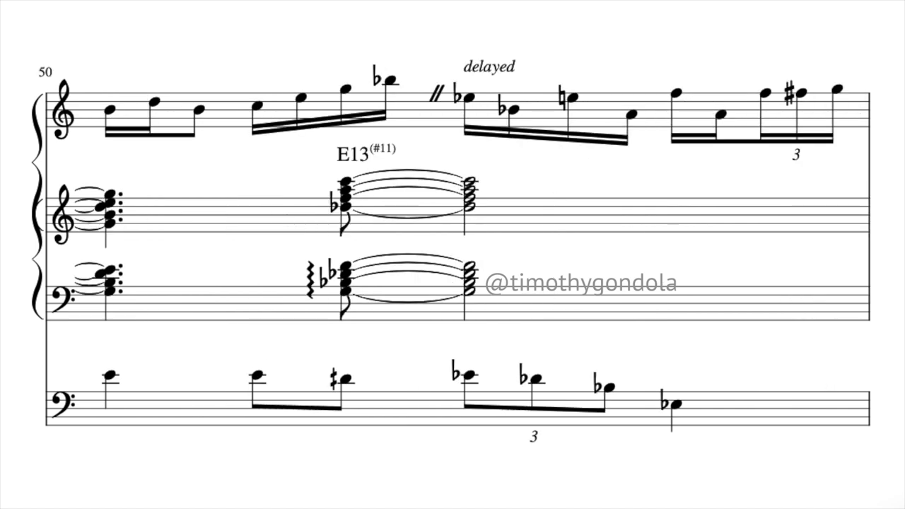
scroll(down, 3)
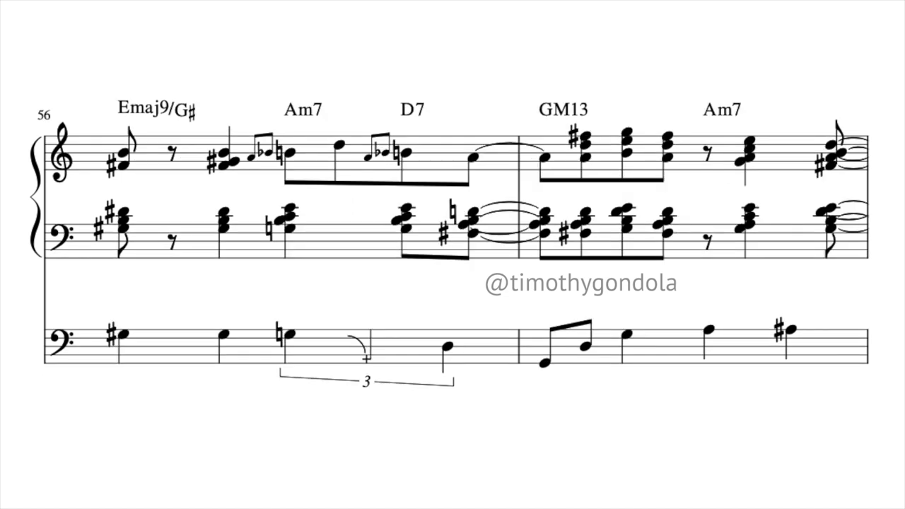
scroll(down, 3)
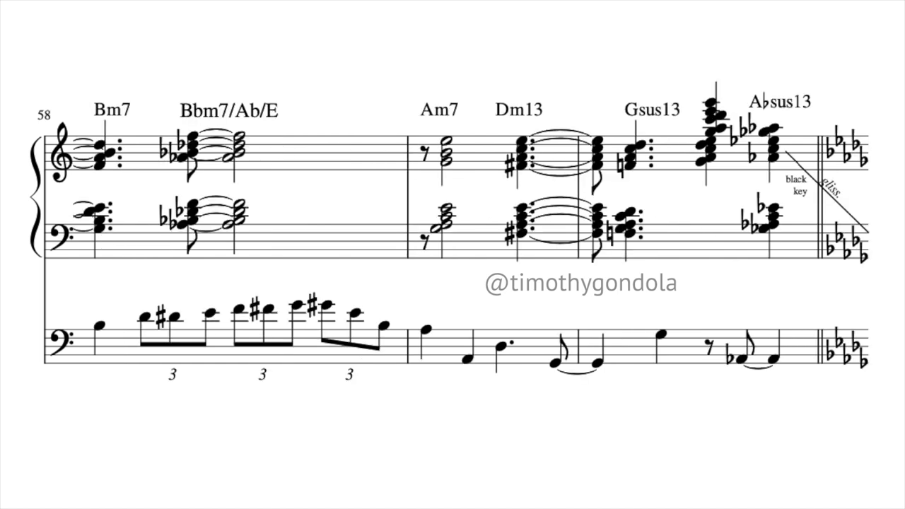